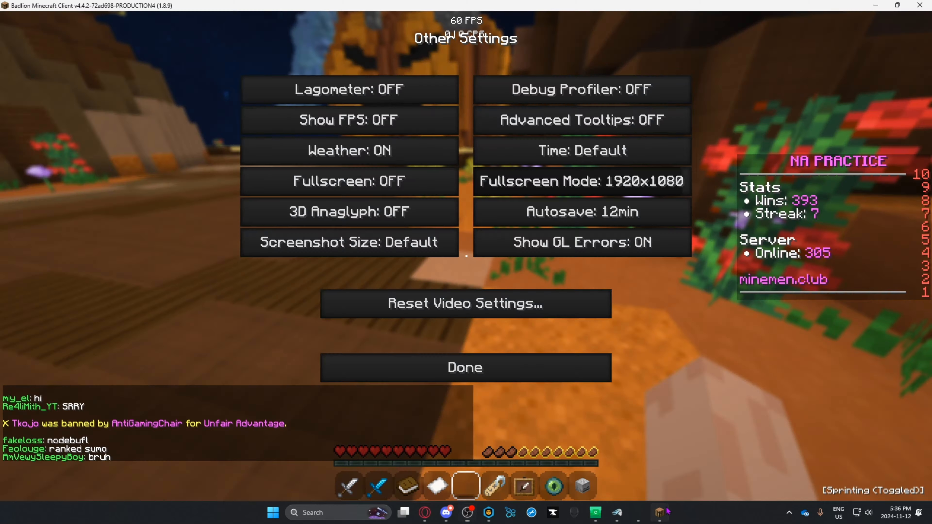
# Return from Other Settings to Minecraft's main Video Settings menu
pyautogui.click(465, 367)
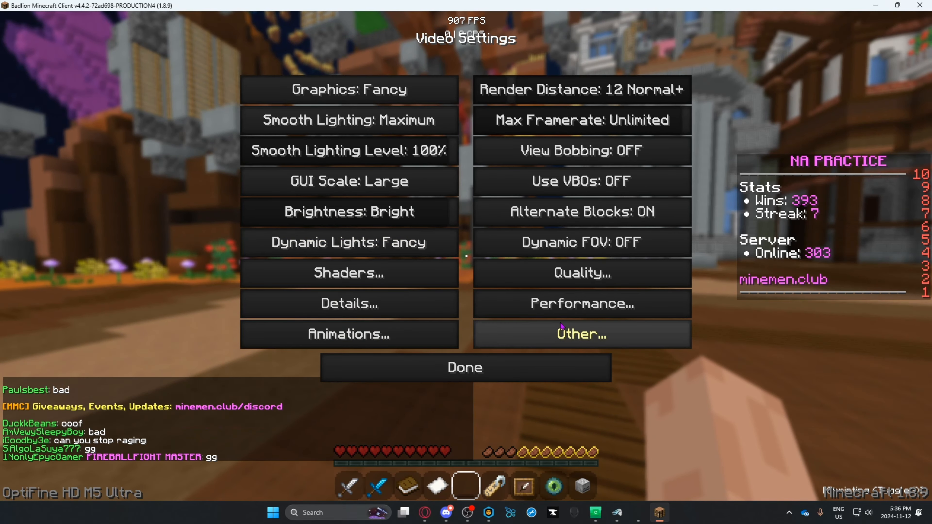
# Set Minecraft's fullscreen mode to 1920x1080 and enable fullscreen play
pyautogui.click(566, 335)
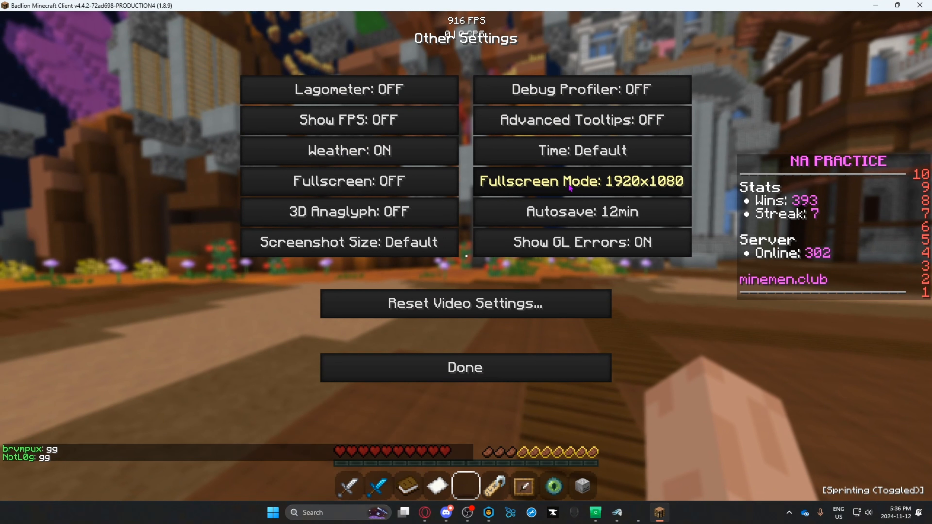
pyautogui.click(571, 183)
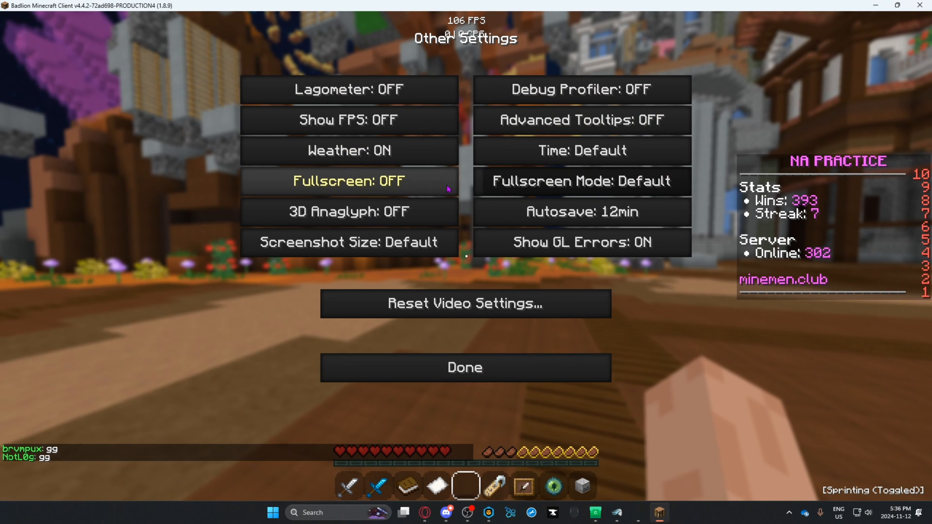
pyautogui.click(578, 183)
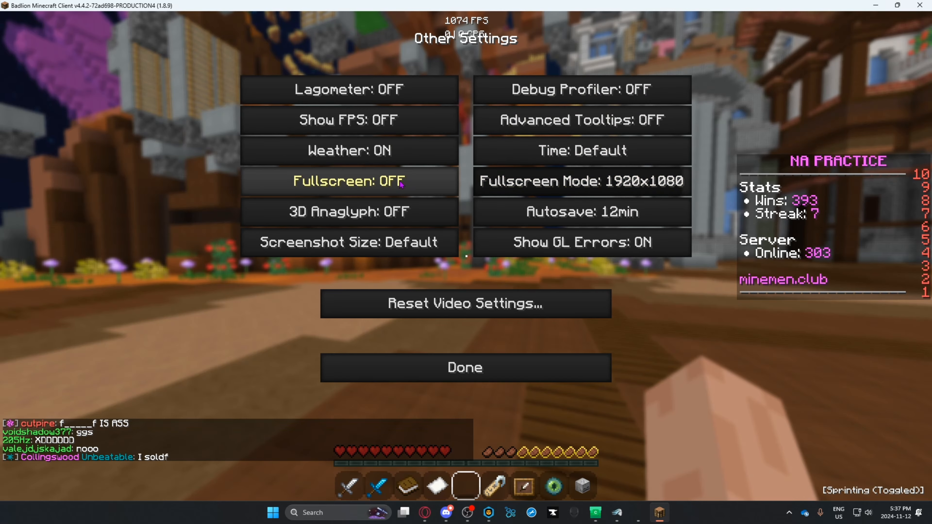
pyautogui.click(465, 367)
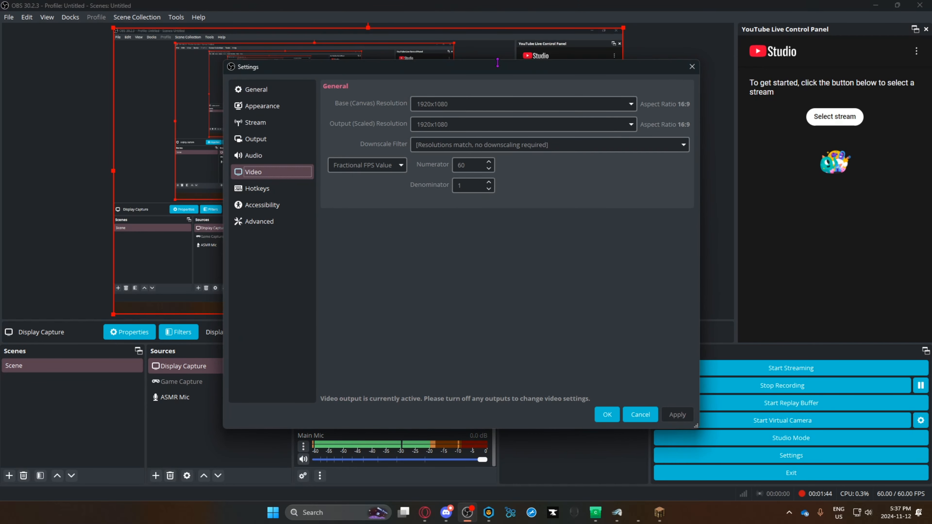
# Reposition the OBS Settings window while reviewing the 1920x1080 Video page
pyautogui.moveTo(245, 67); pyautogui.dragTo(399, 153)
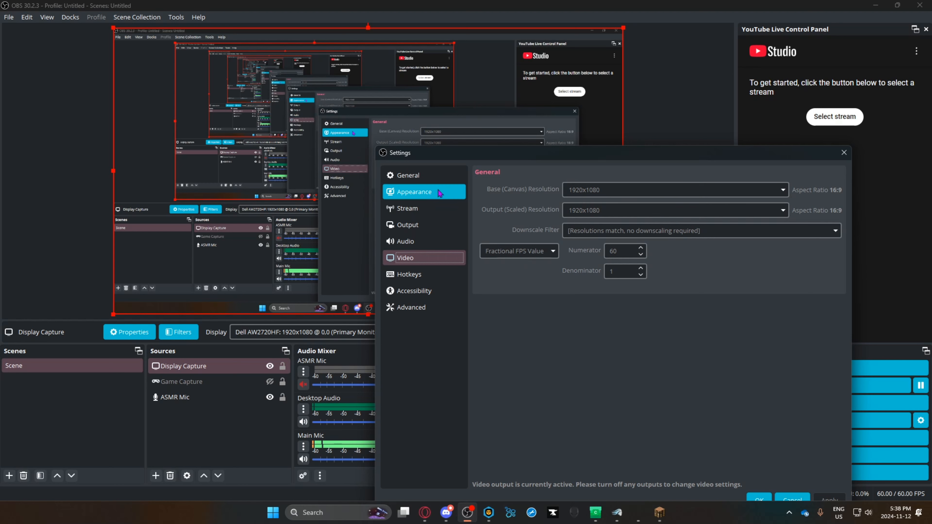
# Review Output settings: streaming and recording rescale disabled, then close Settings
pyautogui.click(407, 224)
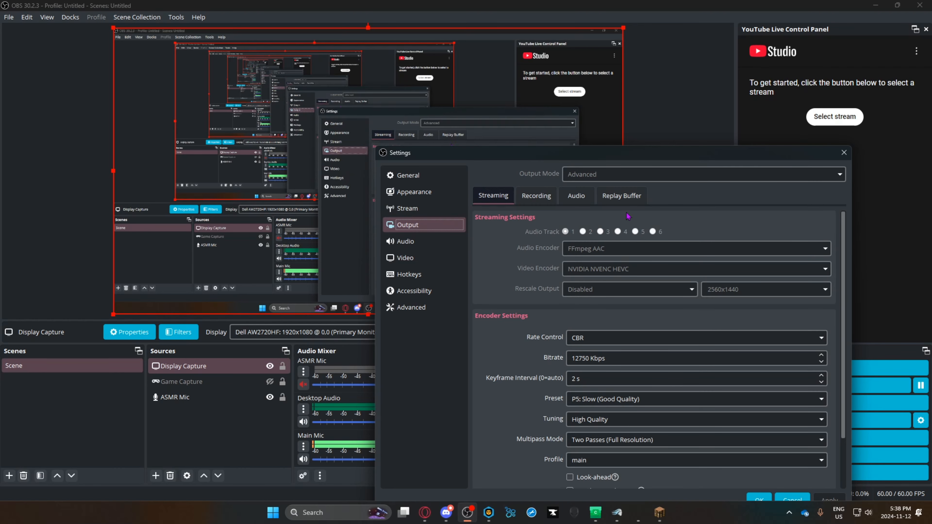
pyautogui.moveTo(669, 178)
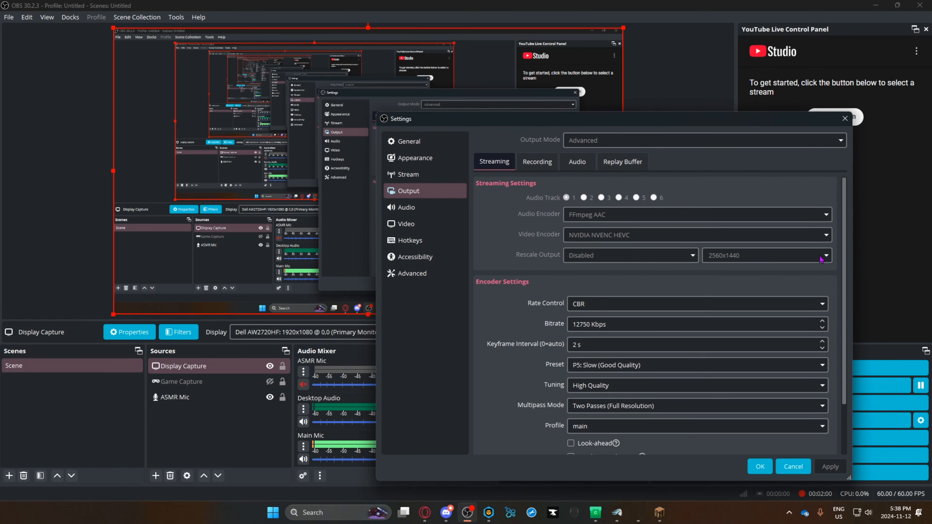
pyautogui.moveTo(648, 250)
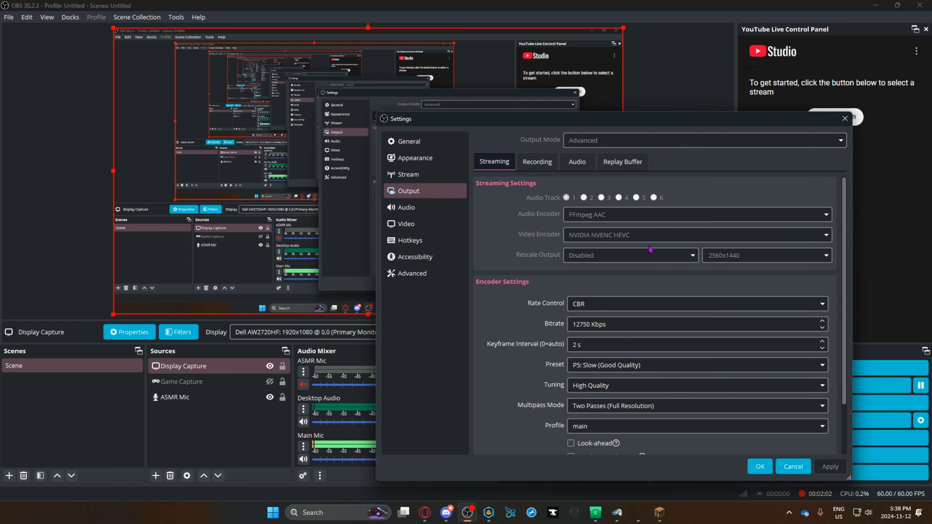
pyautogui.moveTo(741, 264)
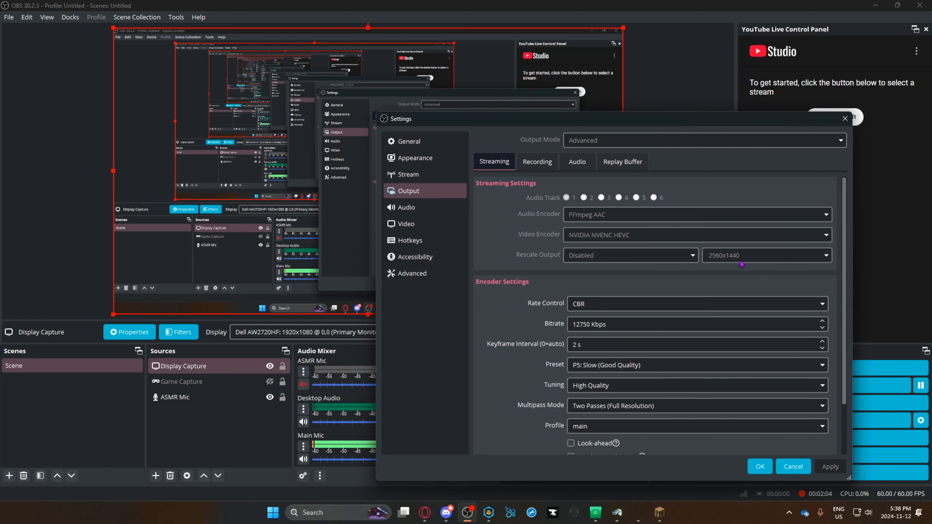
pyautogui.moveTo(768, 259)
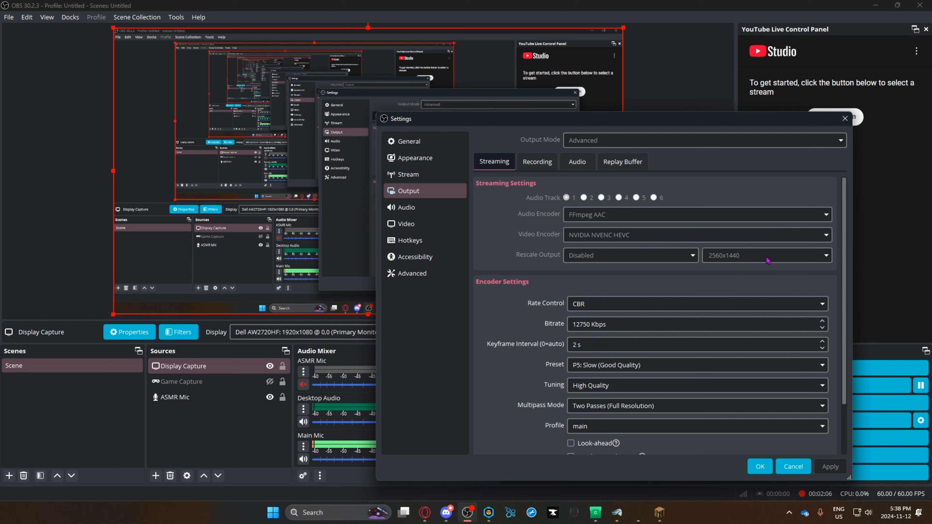
pyautogui.click(537, 162)
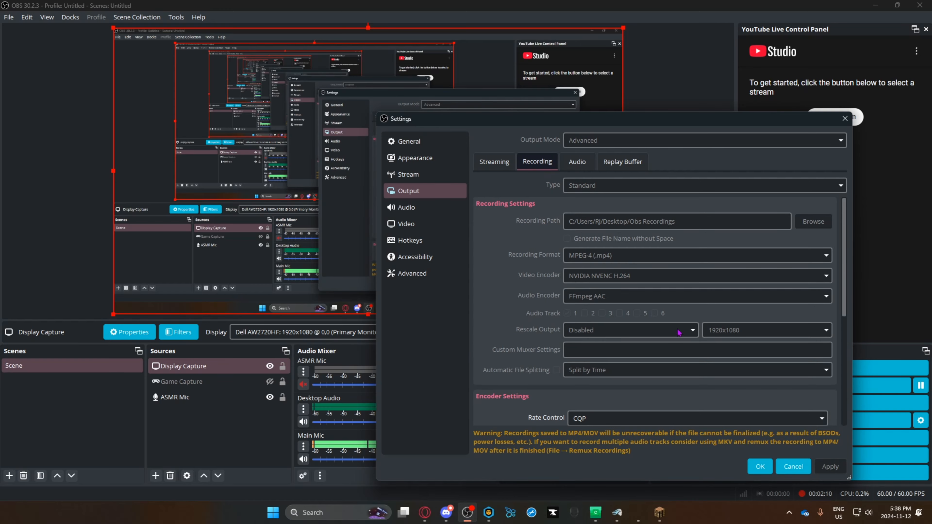
pyautogui.click(494, 162)
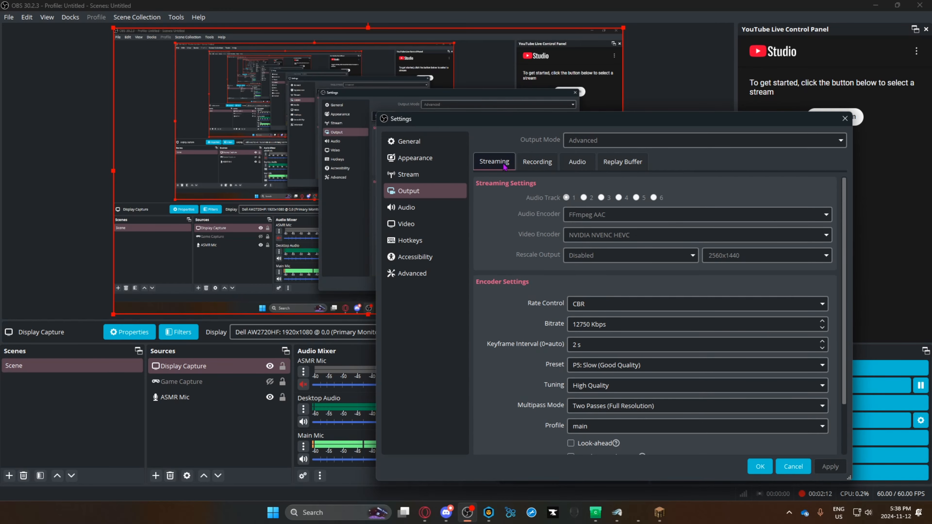
pyautogui.click(793, 466)
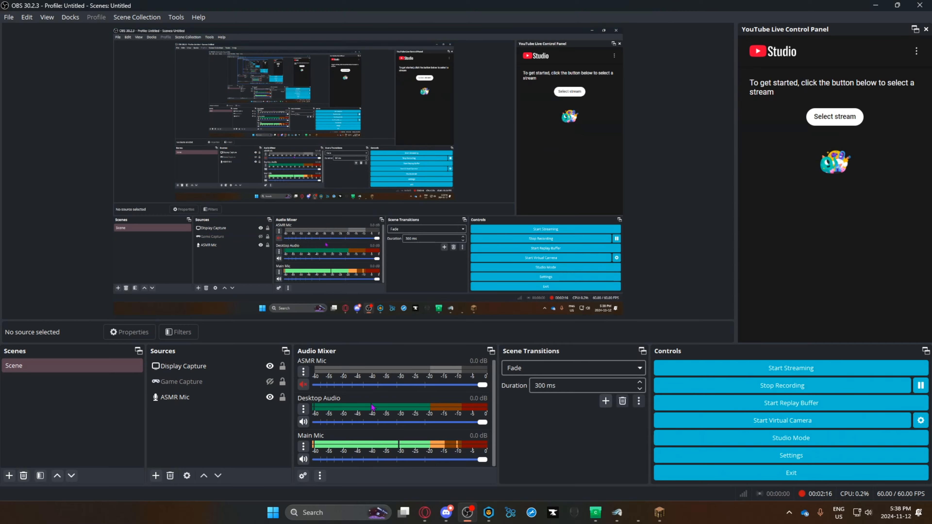
# Confirm the Display Capture transform is 1920x1080 at position 0,0 and close the editor
pyautogui.rightClick(179, 366)
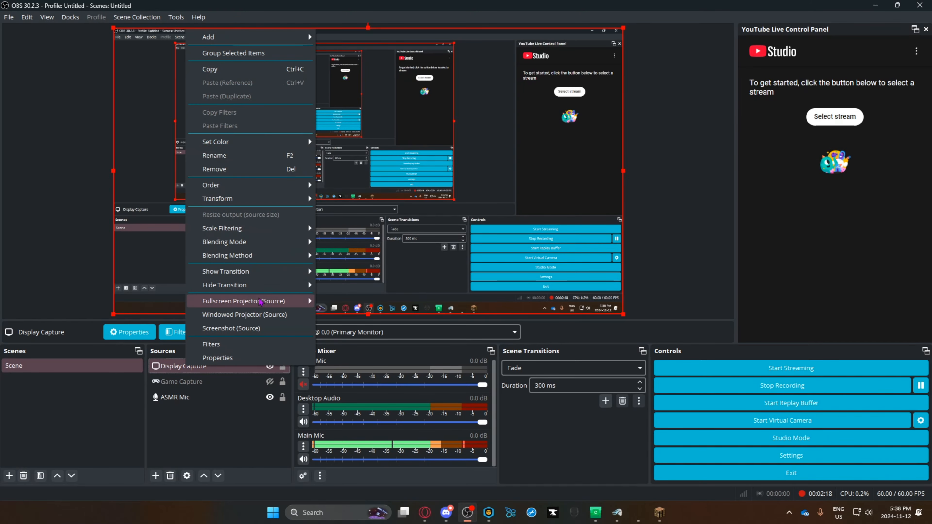
pyautogui.moveTo(217, 199)
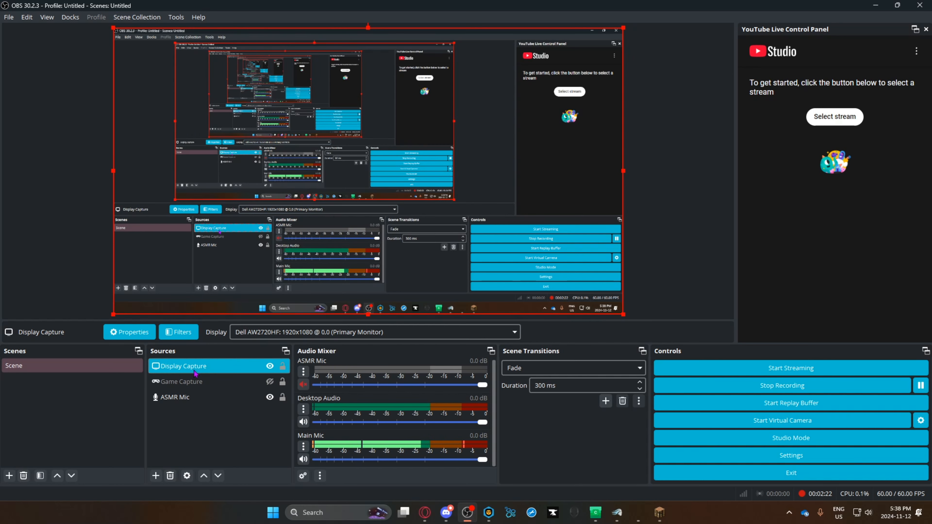
pyautogui.rightClick(183, 366)
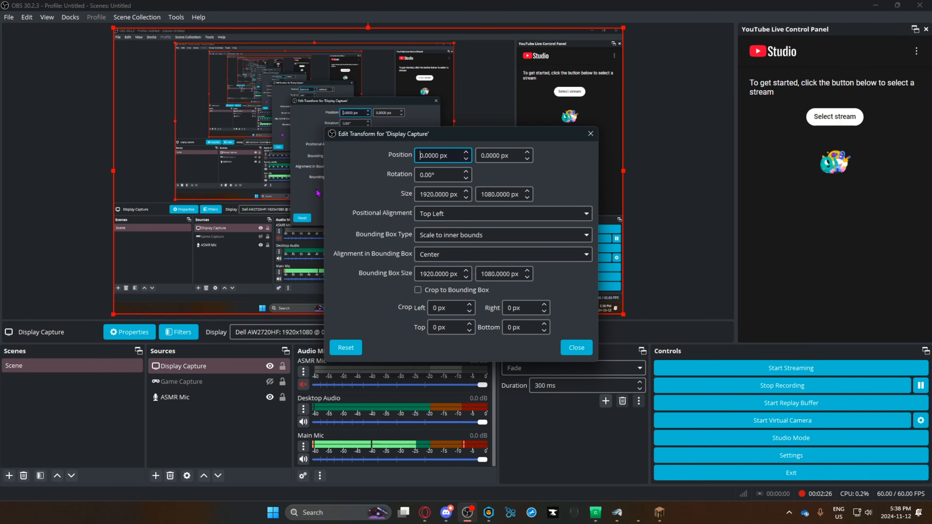
pyautogui.moveTo(539, 199)
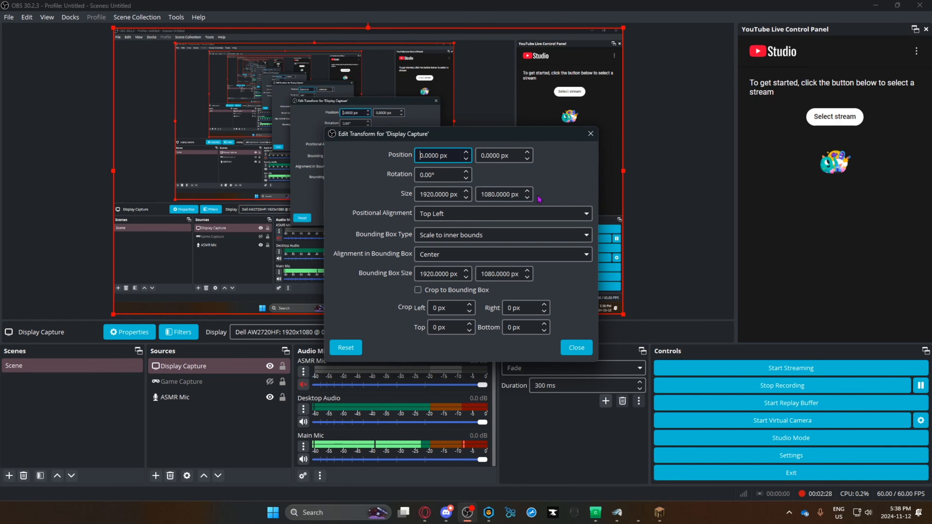
pyautogui.click(504, 274)
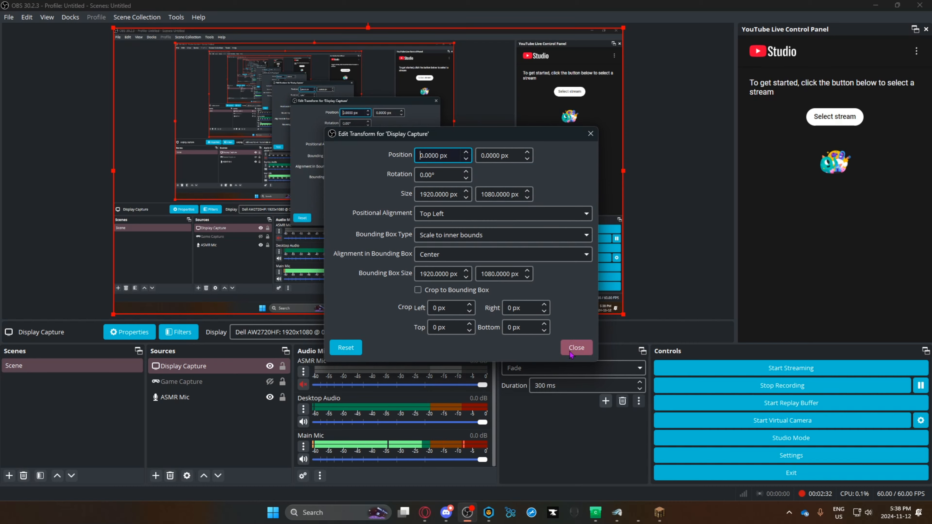
pyautogui.click(576, 347)
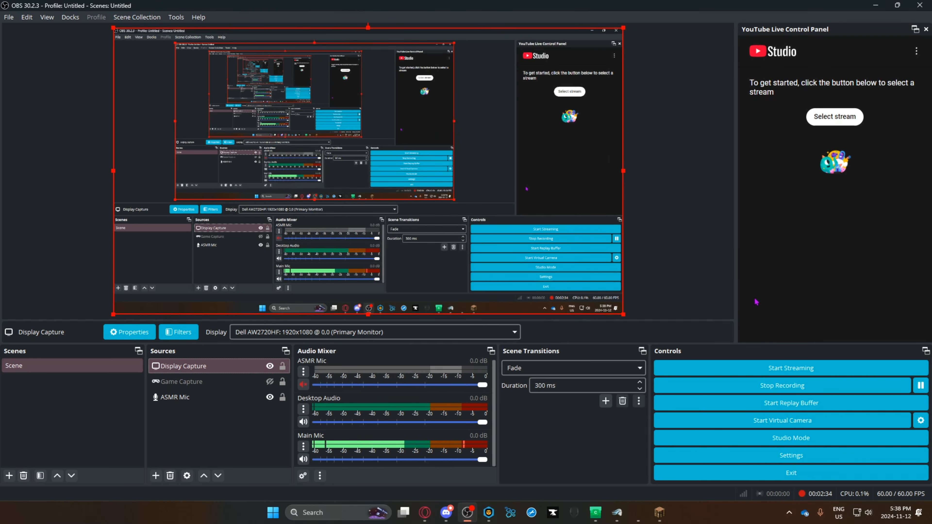